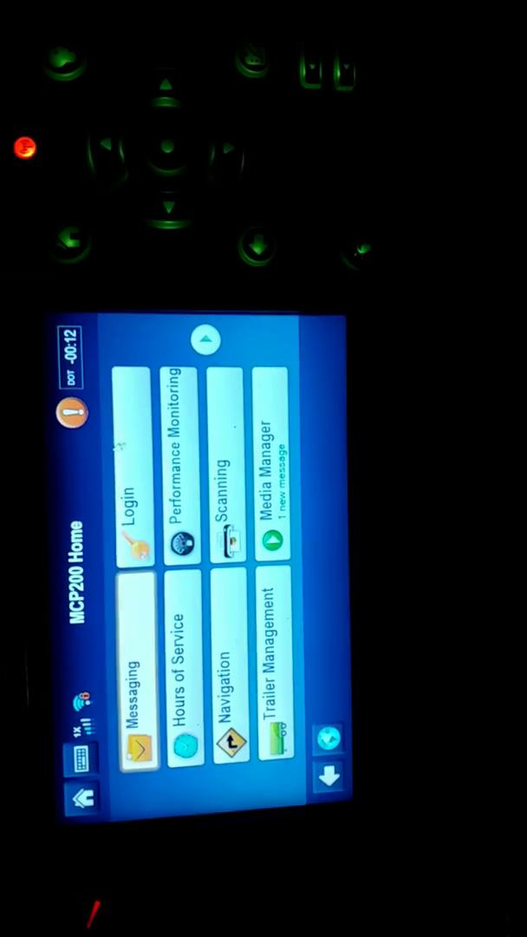
Tap the Settings icon on the MCP200 Home screen to enter settings.
{"action": "left_click", "coordinate": [131, 512]}
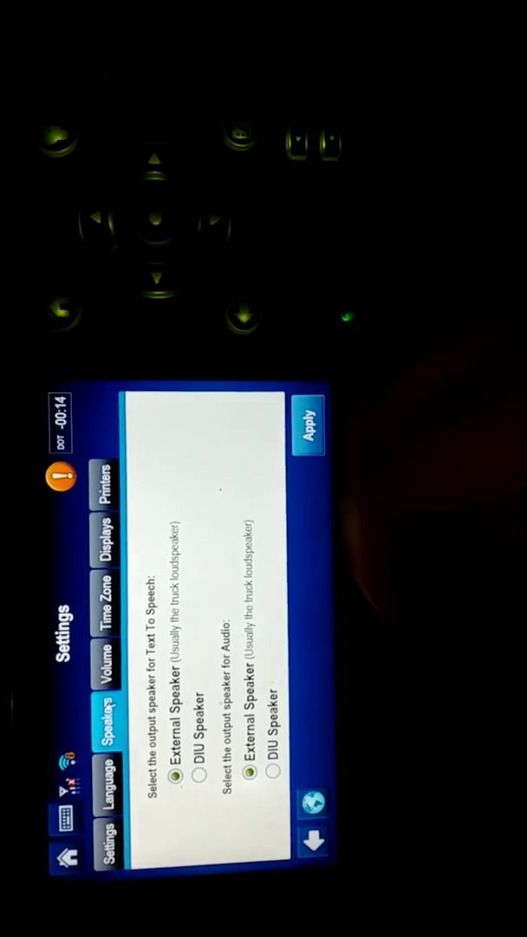
Route text-to-speech and audio through the External Speaker and apply.
{"action": "left_click", "coordinate": [104, 676]}
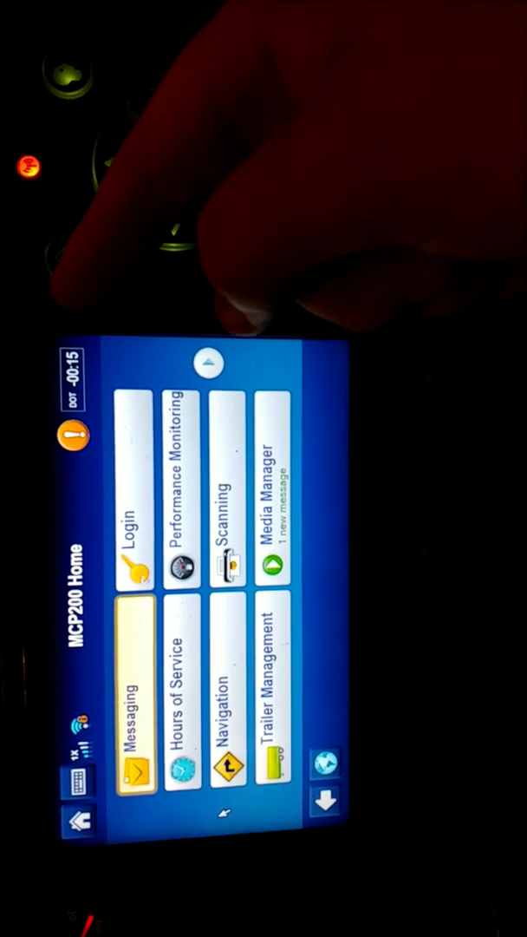
{"action": "mouse_move", "coordinate": [243, 260]}
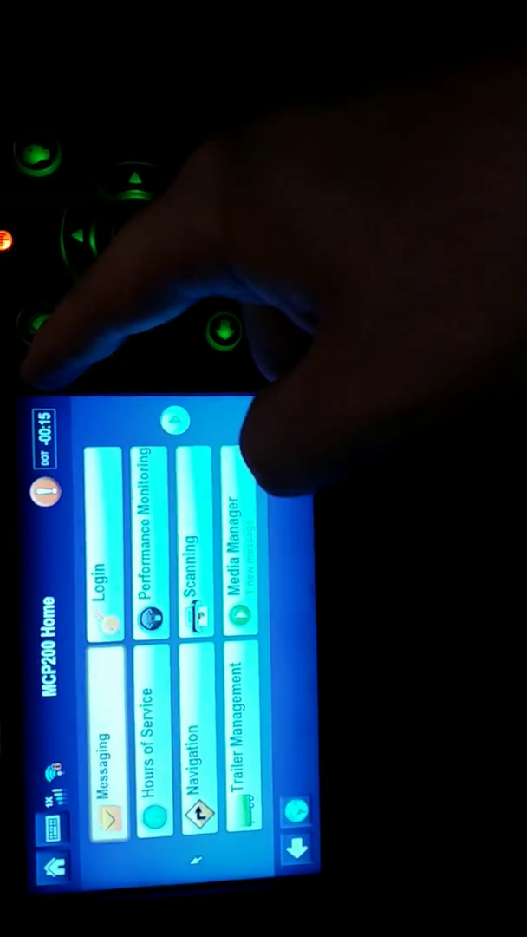
{"action": "left_click", "coordinate": [108, 746]}
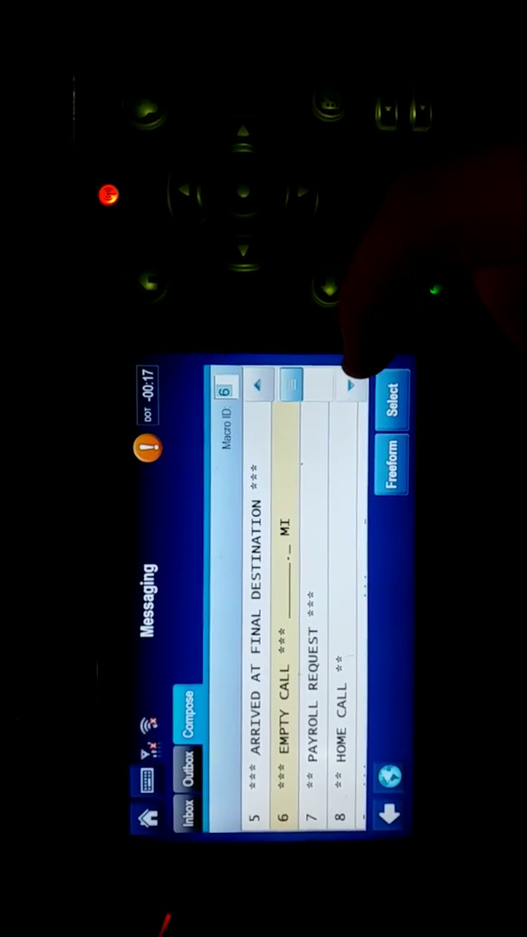
Show the Compose macro list with macro 2, Loaded Call, highlighted.
{"action": "left_click", "coordinate": [264, 391]}
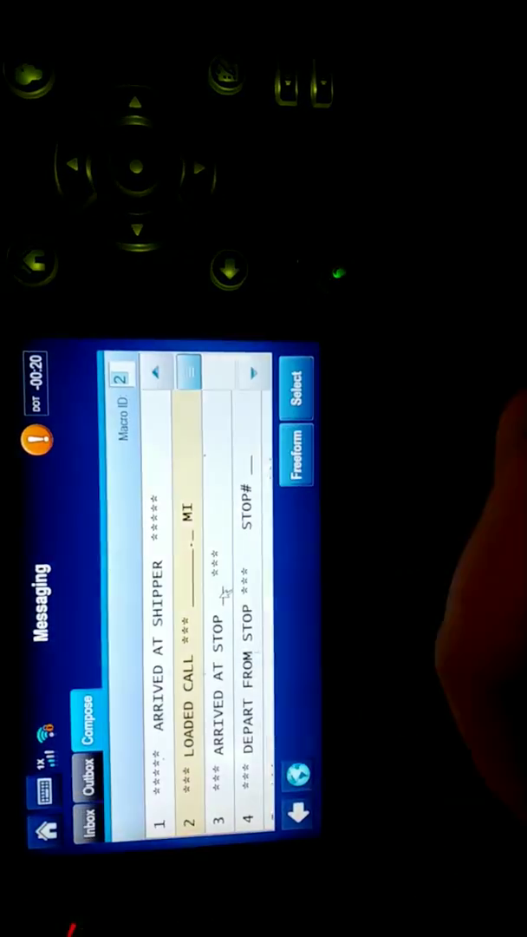
Select macro 5, ARRIVED AT FINAL DESTINATION, in the Compose list.
{"action": "left_click", "coordinate": [299, 388]}
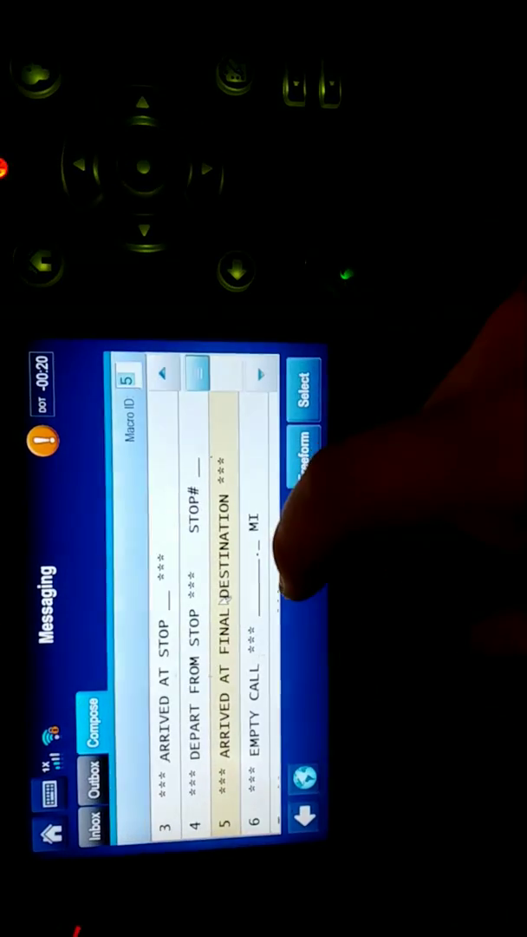
{"action": "left_click", "coordinate": [300, 446]}
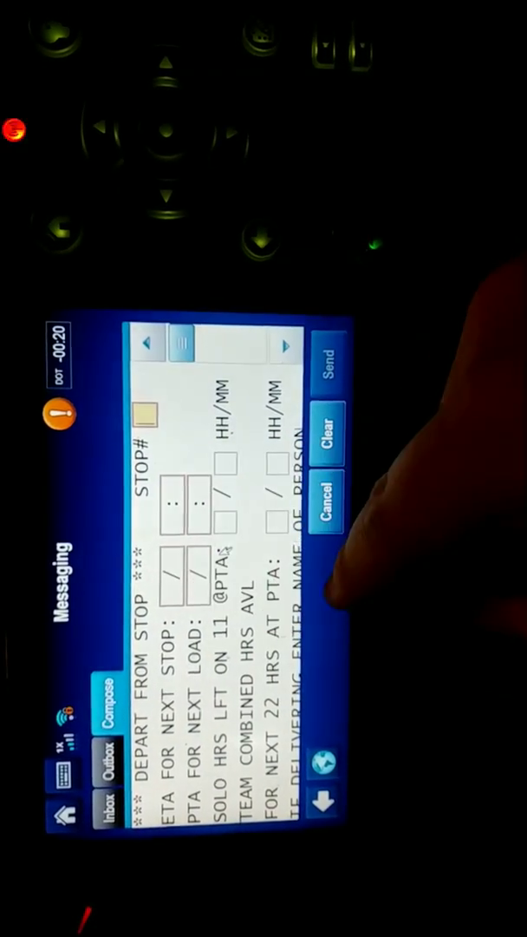
{"action": "left_click", "coordinate": [332, 507]}
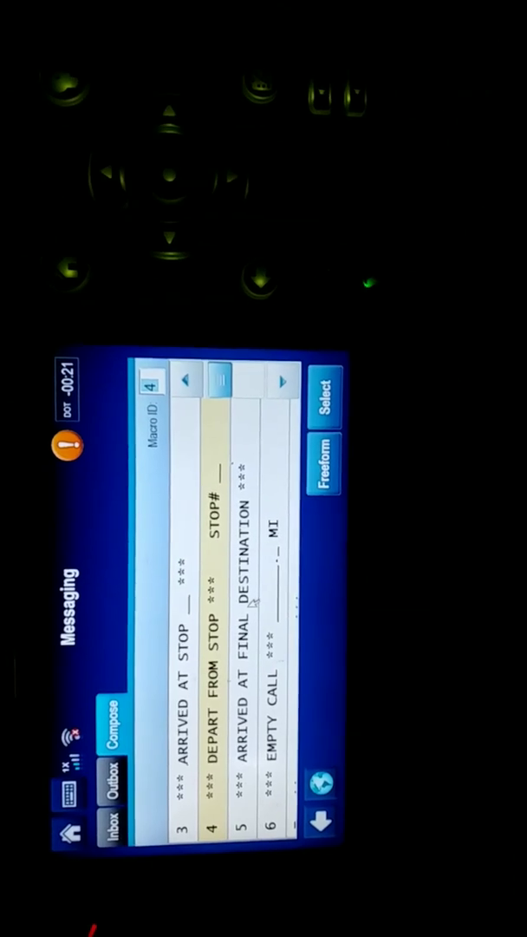
Scroll the Compose list down to macro 8, HOME CALL.
{"action": "scroll", "scroll_direction": "down", "scroll_amount": 3}
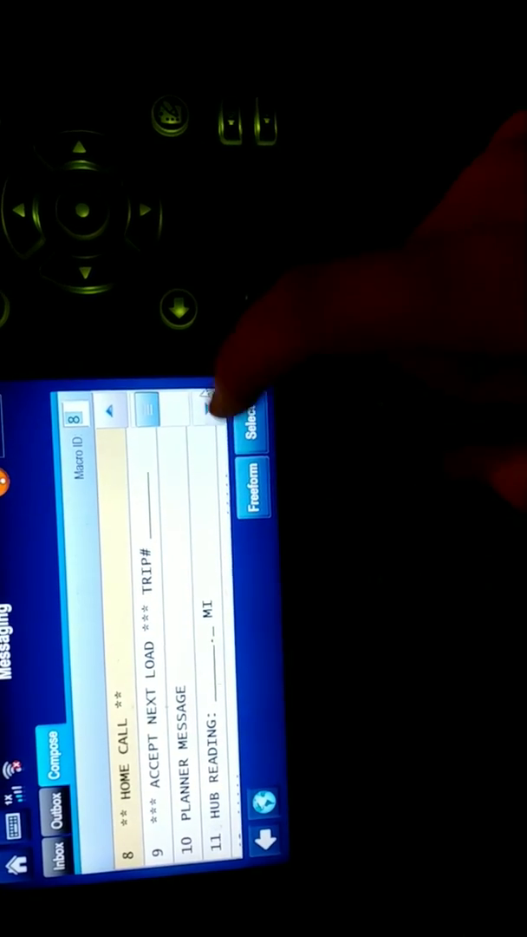
Scroll the macro list down to macros 27–30, starting at Trainee Daily Sign In.
{"action": "scroll", "scroll_direction": "down", "scroll_amount": 3}
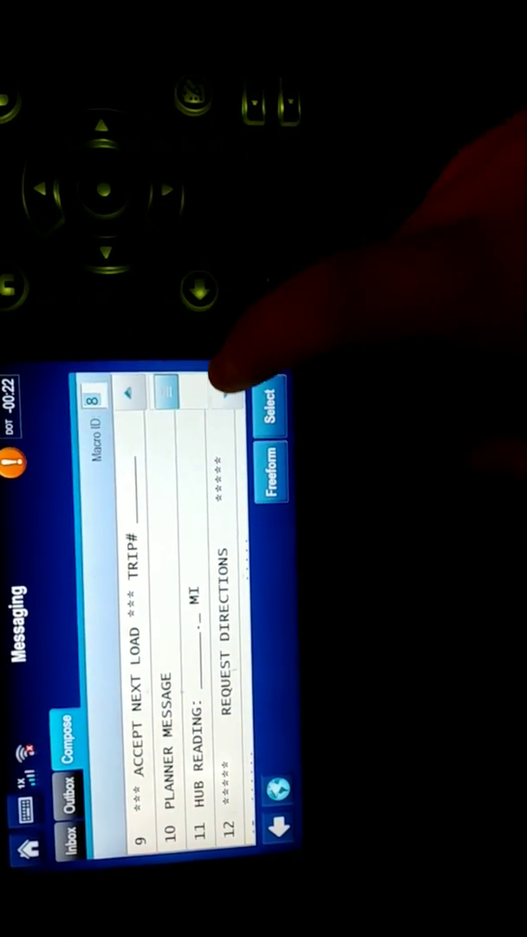
{"action": "scroll", "scroll_direction": "down", "scroll_amount": 3}
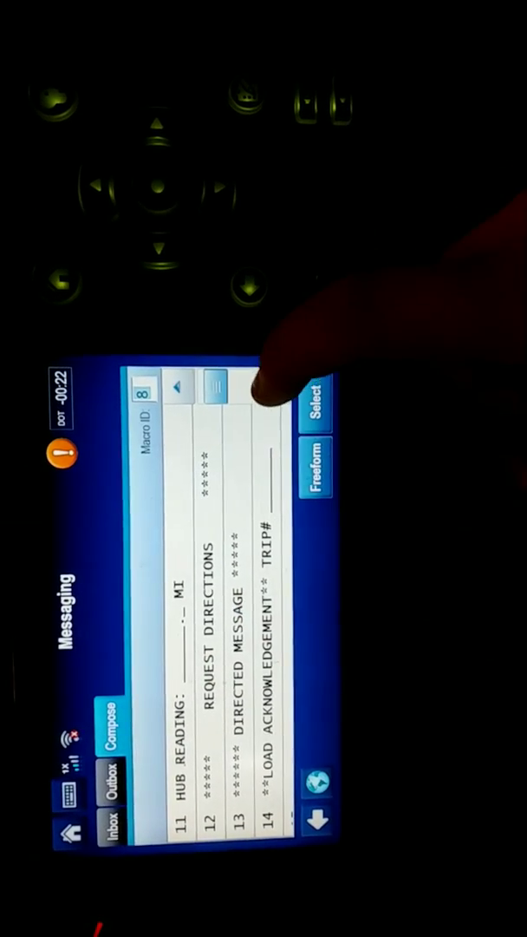
{"action": "scroll", "scroll_direction": "down", "scroll_amount": 3}
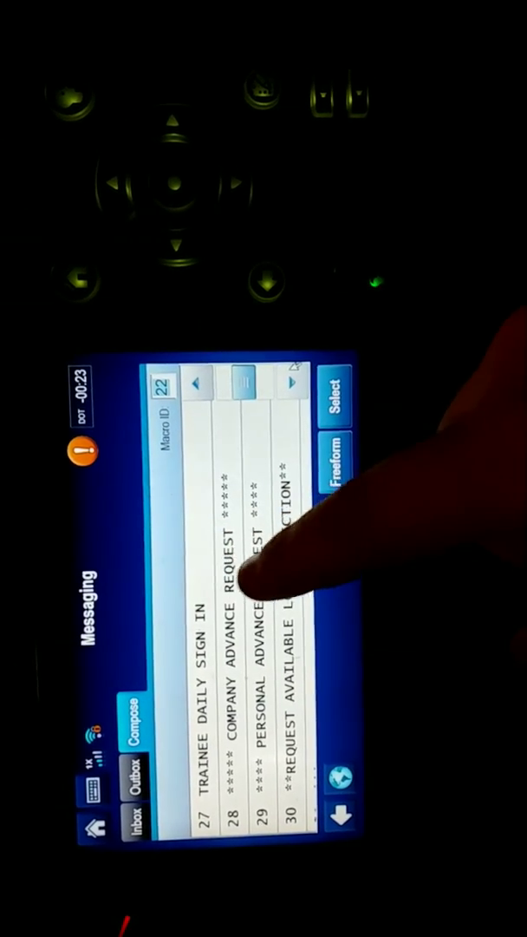
Scroll down to the accident, JIT MACRO and BREAKDOWN macros, then tap the list.
{"action": "scroll", "scroll_direction": "down", "scroll_amount": 3}
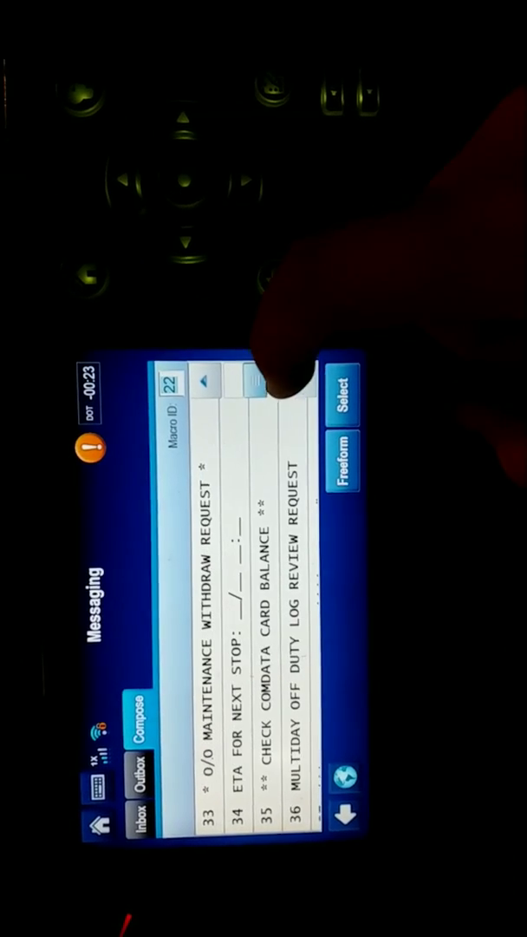
{"action": "scroll", "scroll_direction": "down", "scroll_amount": 3}
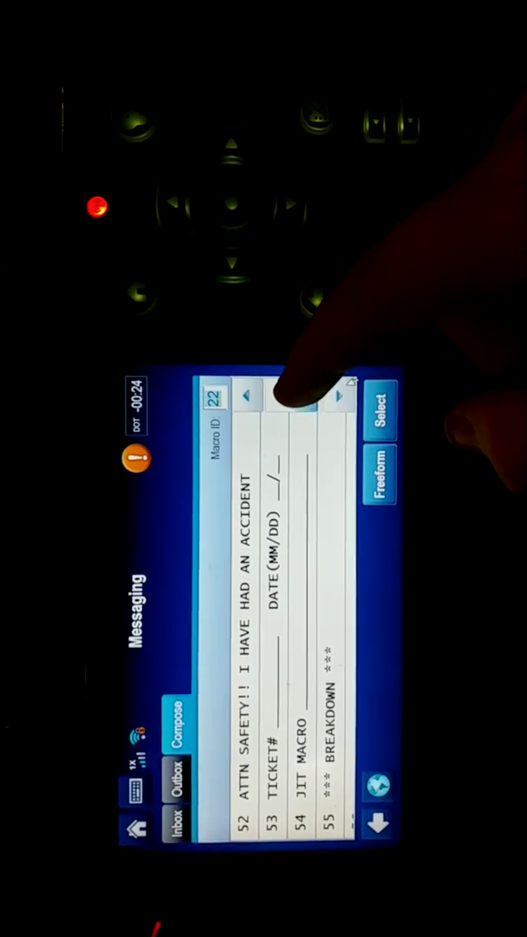
{"action": "left_click", "coordinate": [252, 399]}
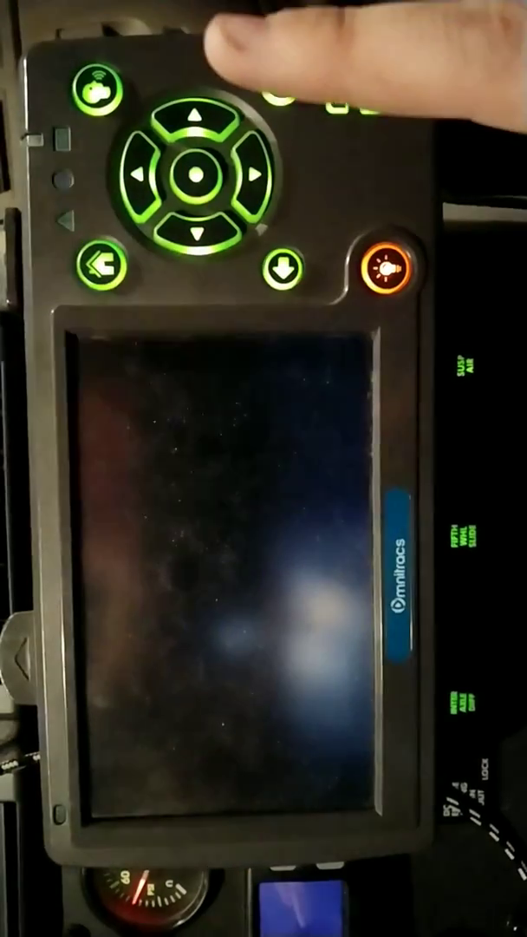
Brighten the darkened display, revealing the Navigation screen's Out of Route notice.
{"action": "left_click", "coordinate": [381, 273]}
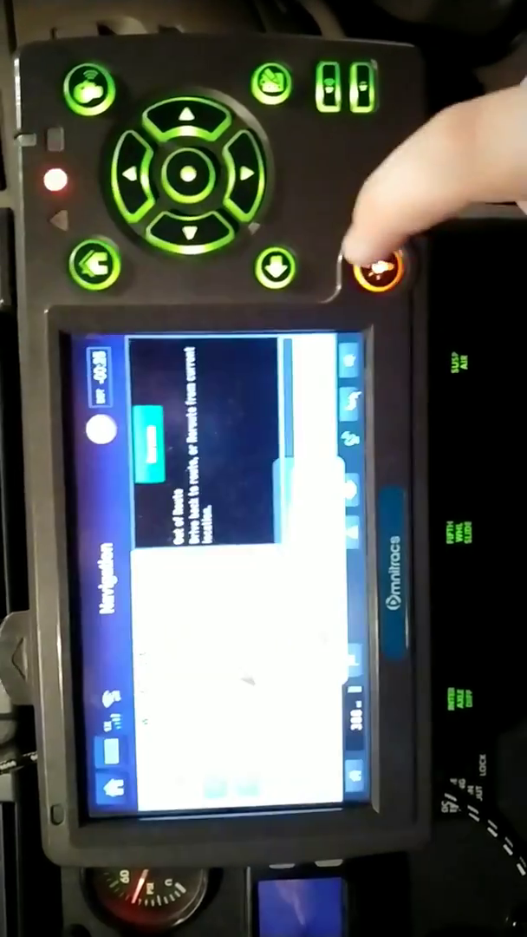